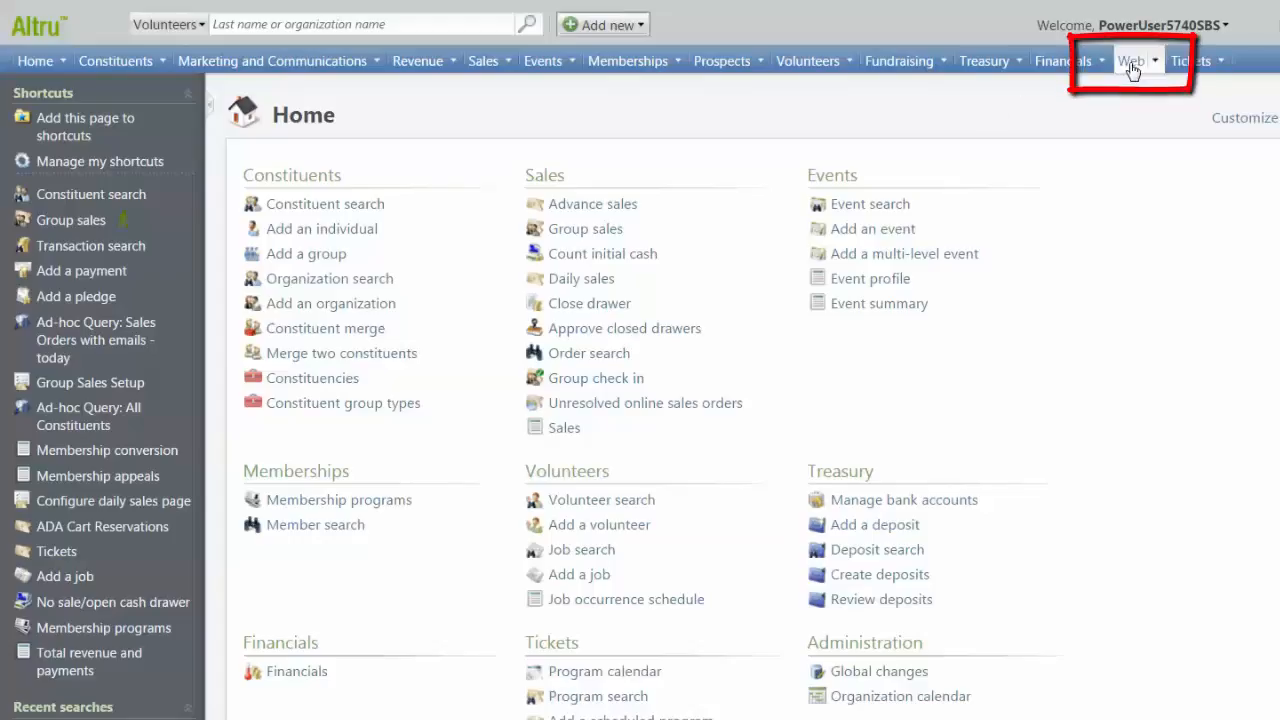
Step: Go to the Web area from the top navigation bar
click(1131, 60)
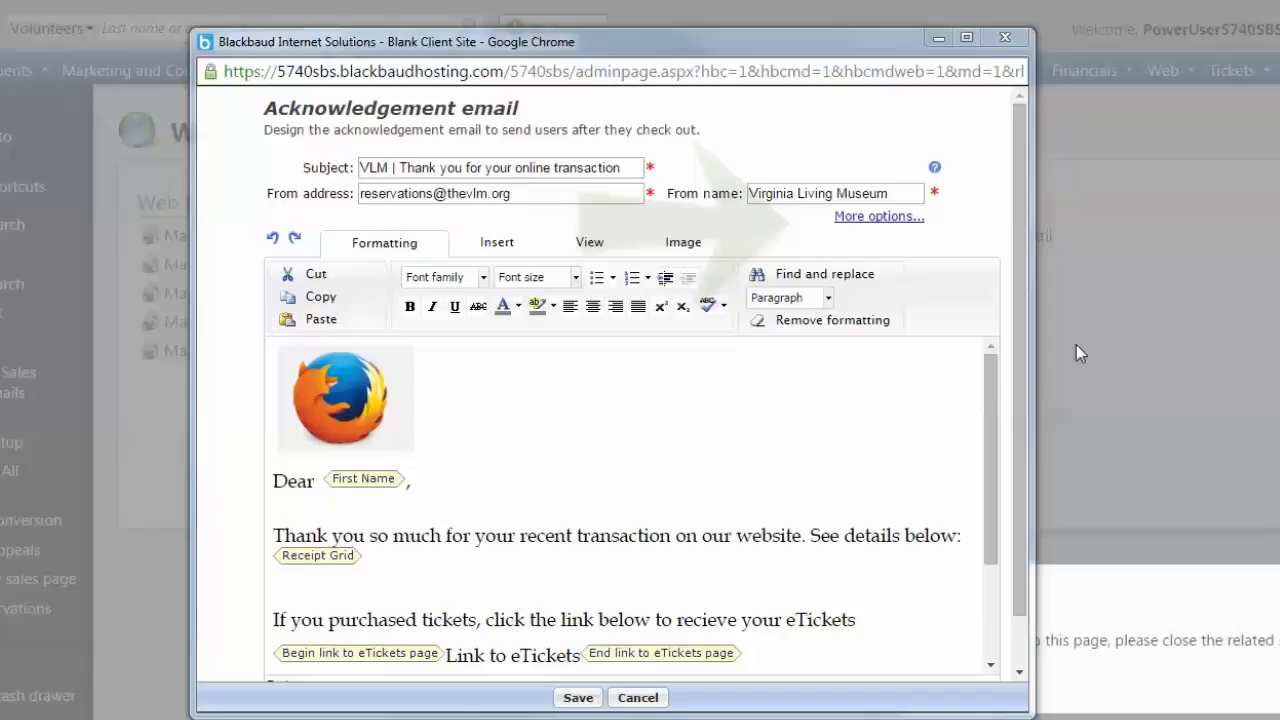
Step: Reveal the default email's reply and failure-notification address fields
click(877, 216)
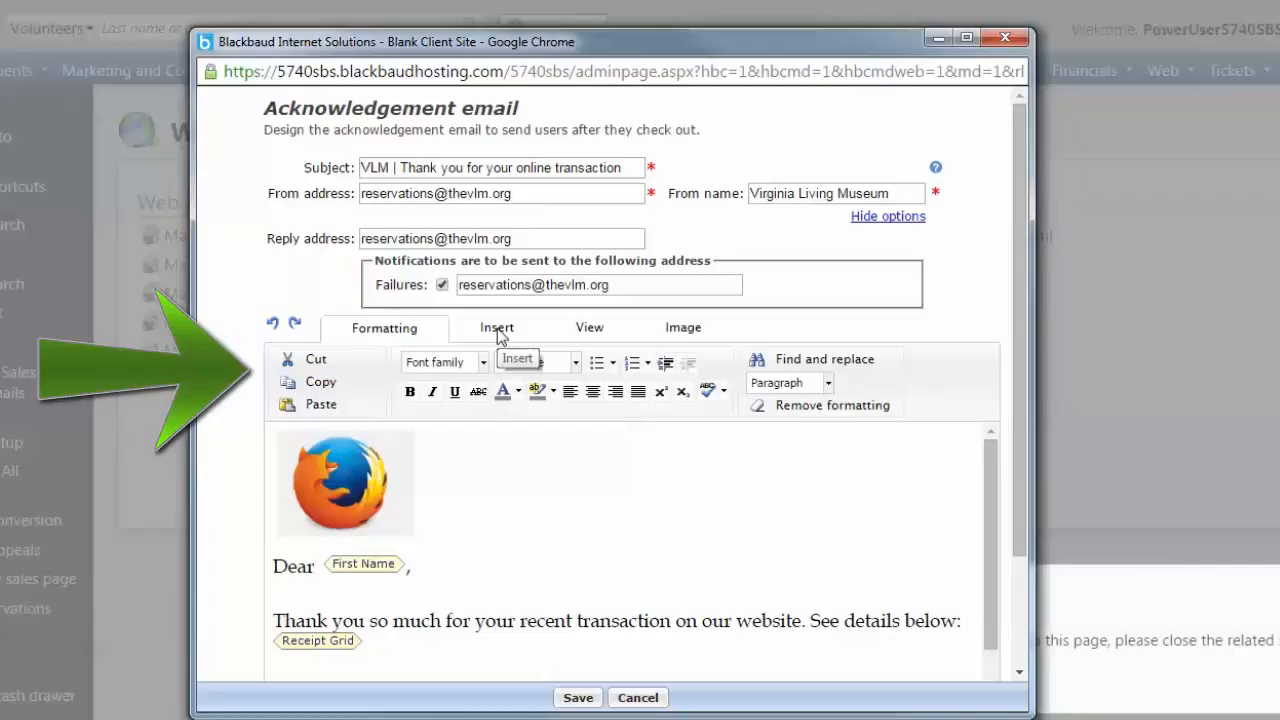
Step: Show the editor's insert tools for tables, images, links and merge fields
click(496, 327)
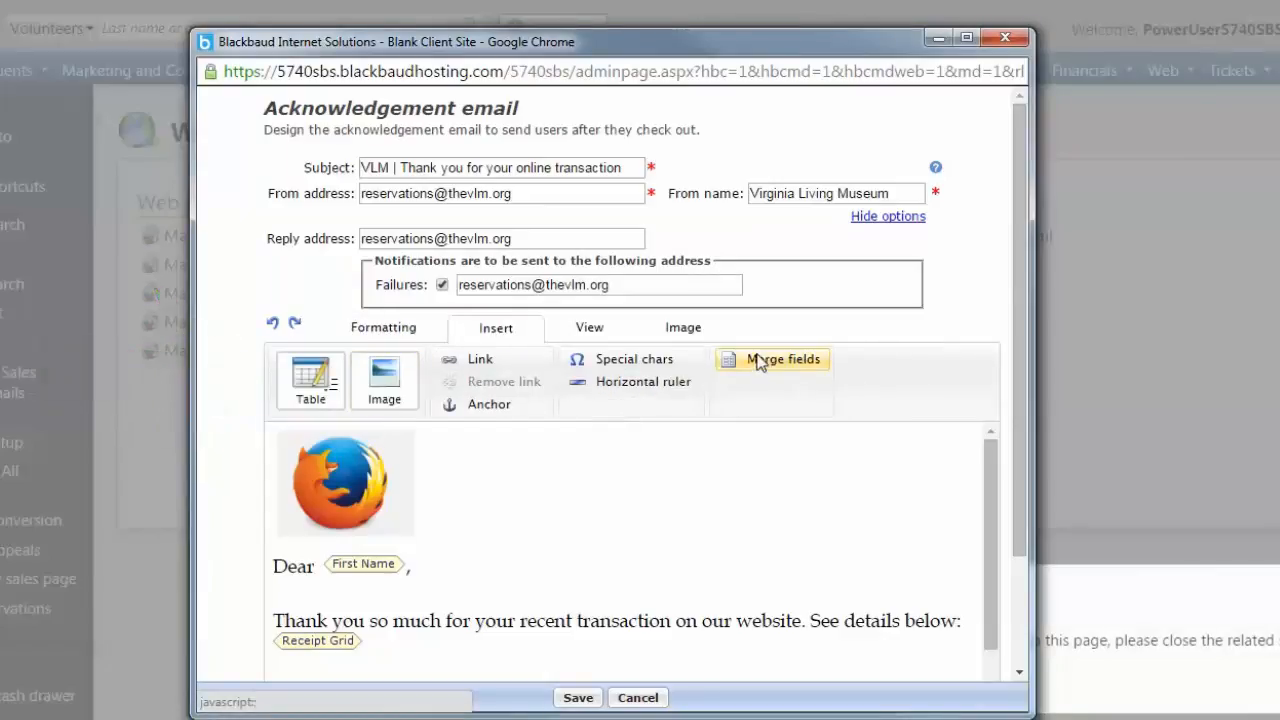
mouse_move(378, 334)
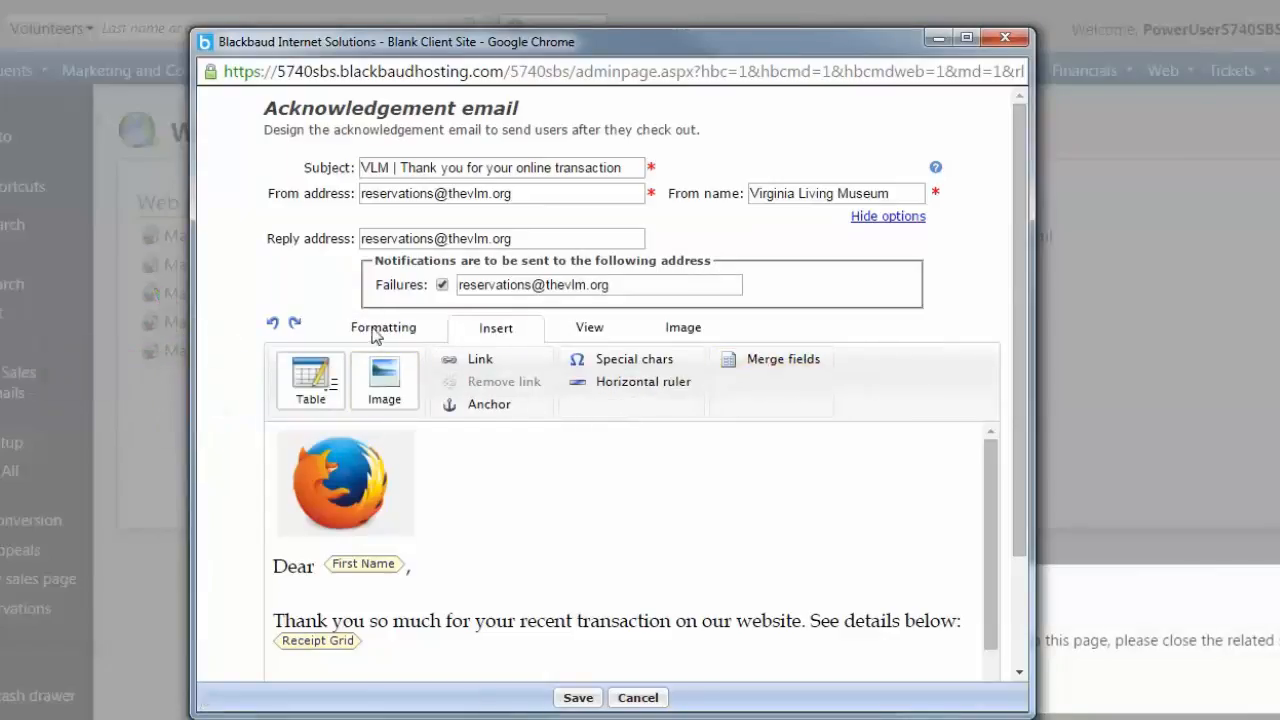
Step: Return to text formatting and save the default acknowledgement email
click(383, 327)
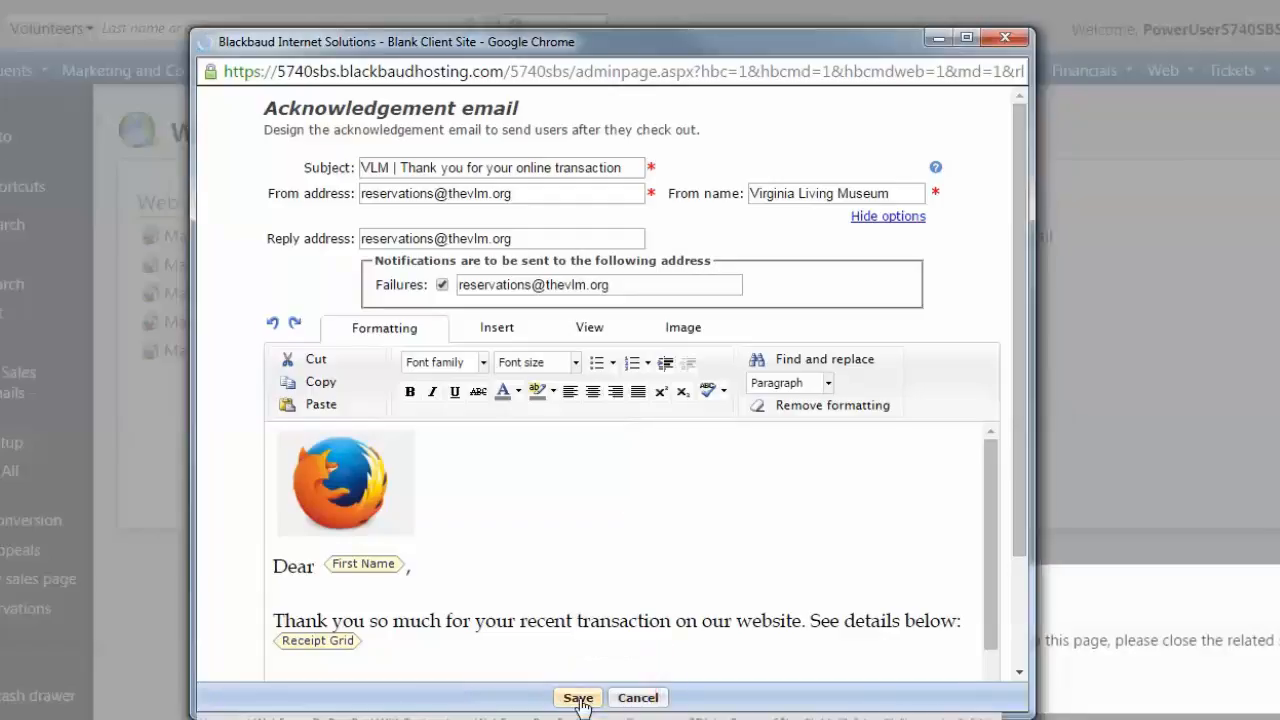
click(578, 697)
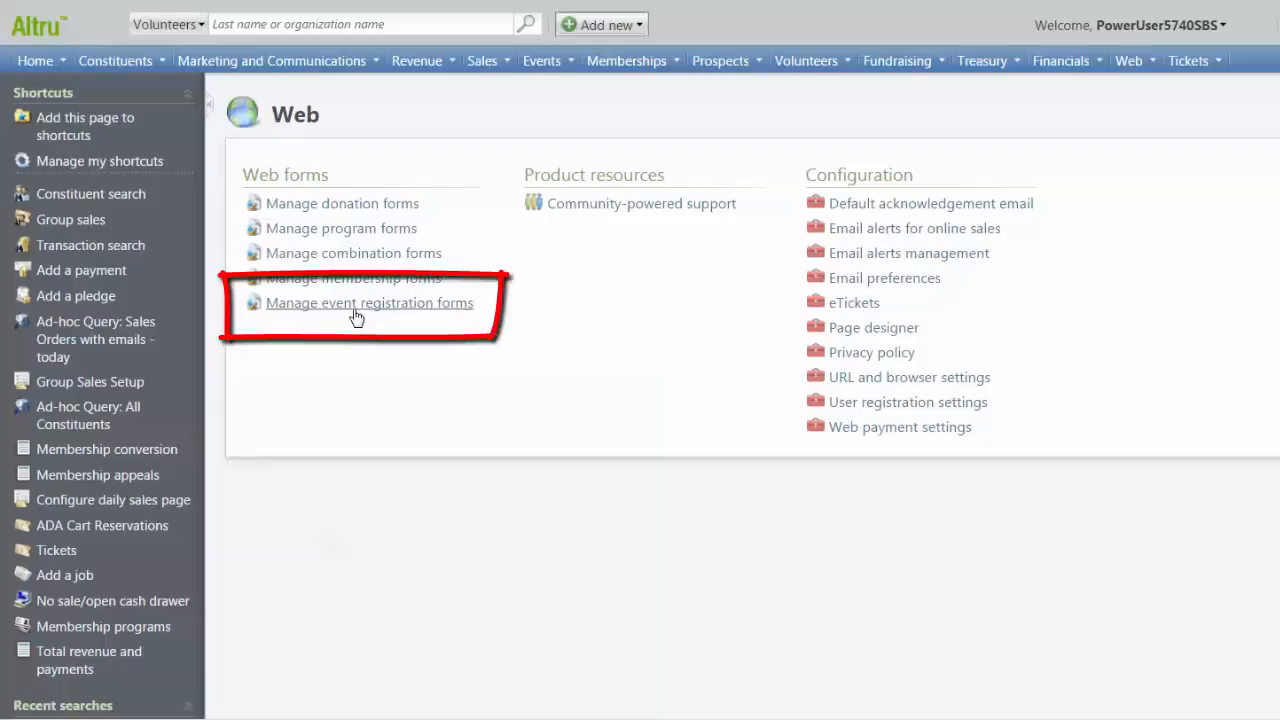
Step: Open the event registration forms list, showing the Storybook Ball event
click(369, 302)
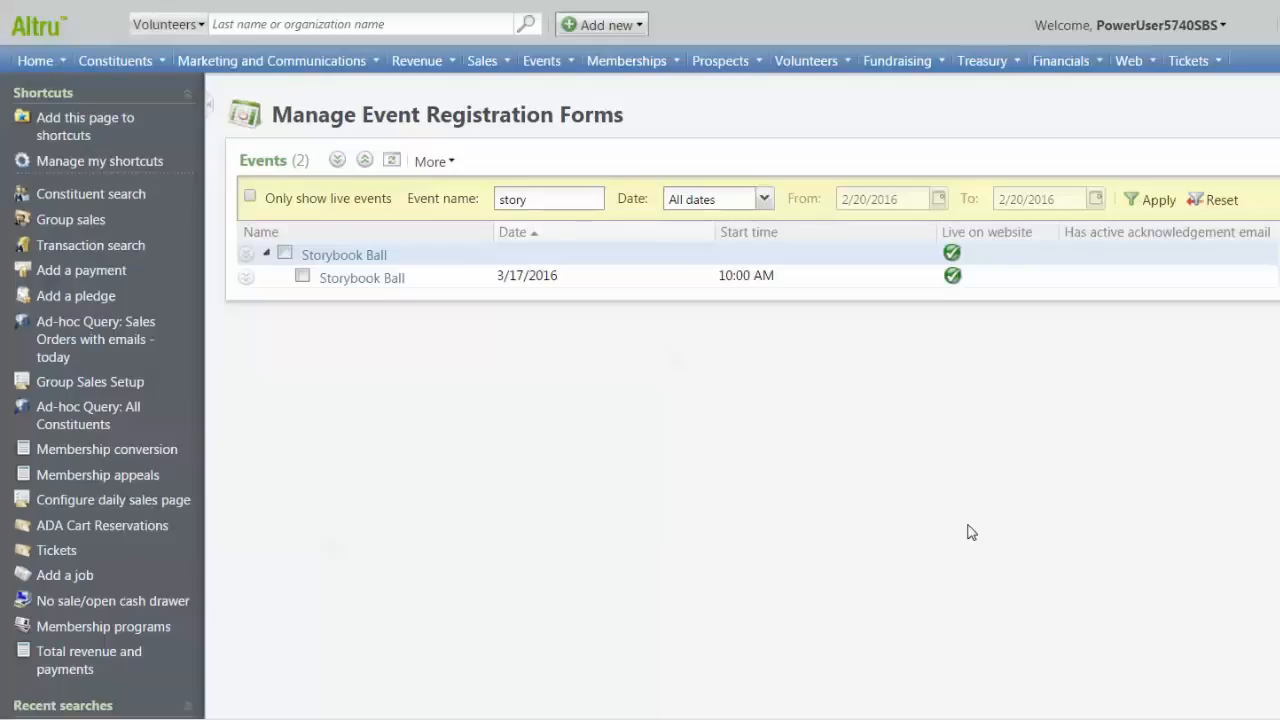
mouse_move(670, 289)
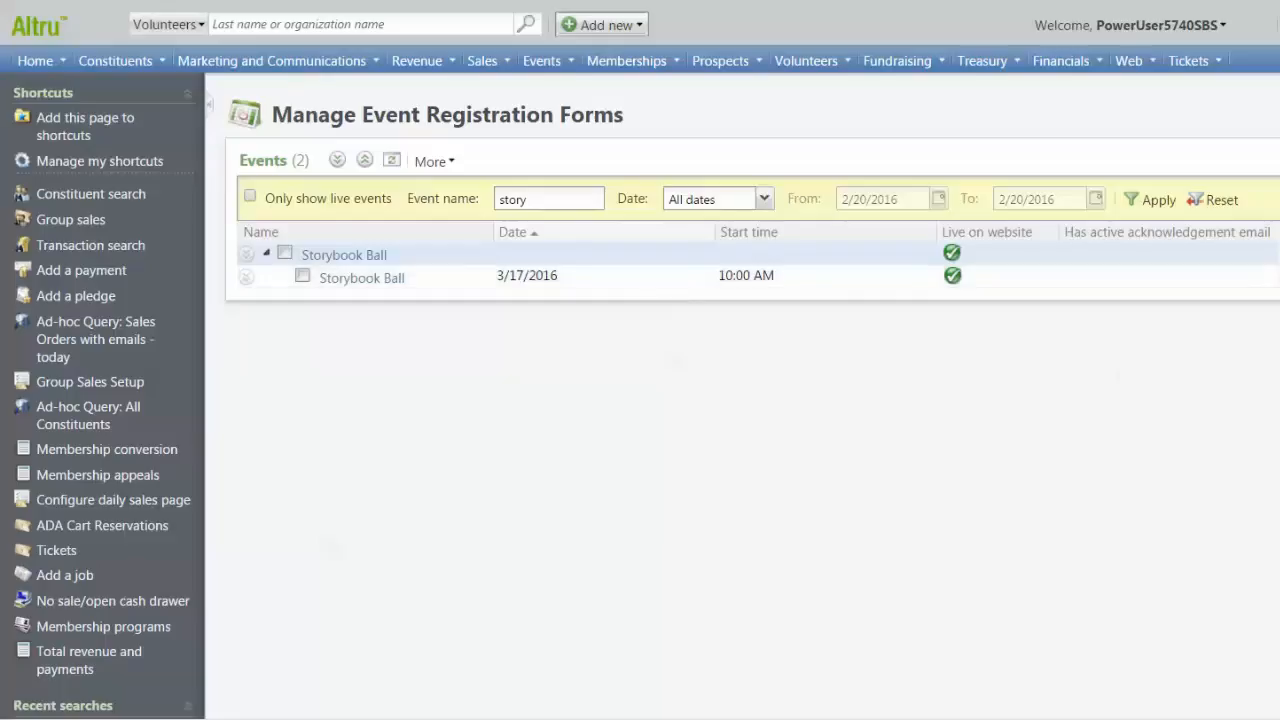
mouse_move(619, 307)
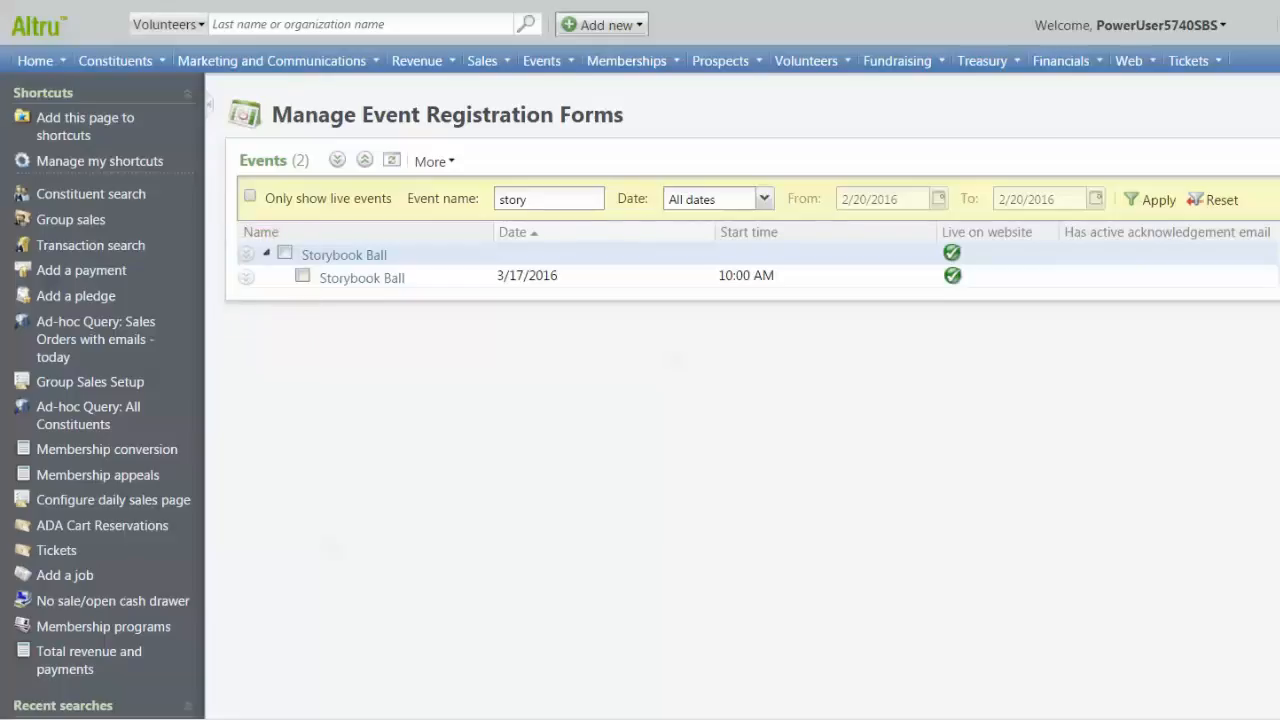
Step: Expand the Storybook Ball row and edit its acknowledgement email
click(246, 277)
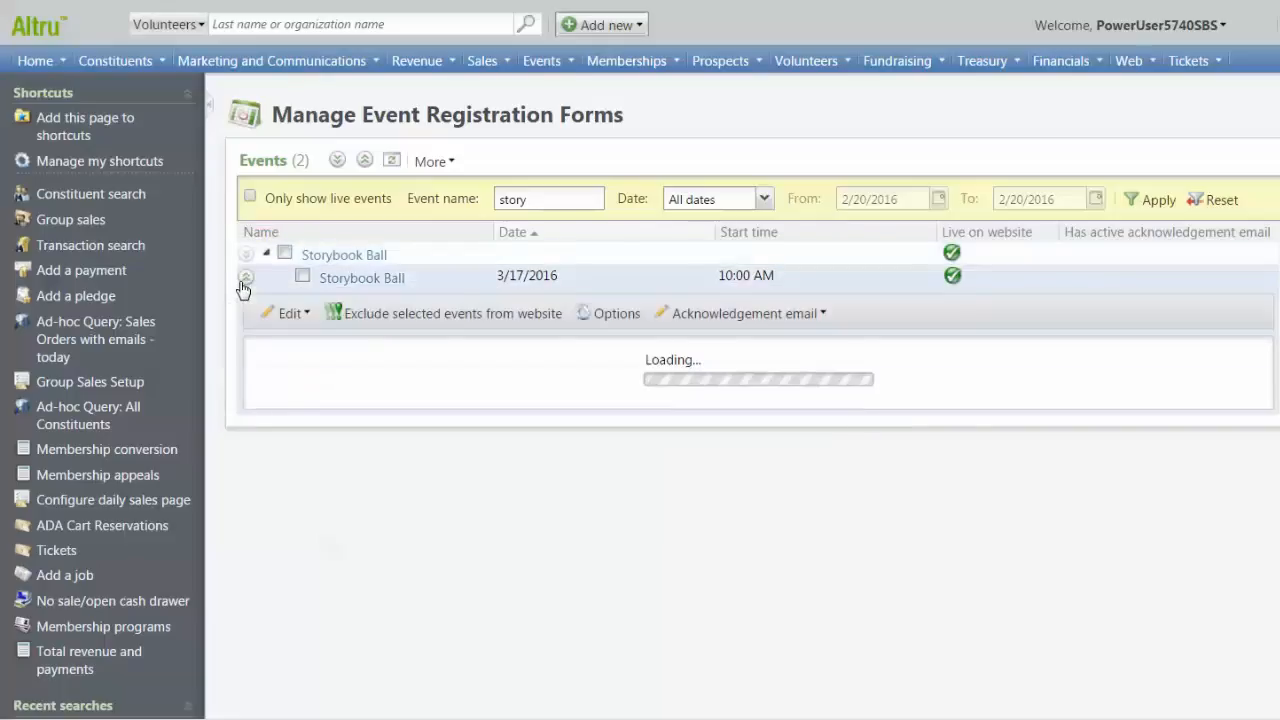
click(745, 313)
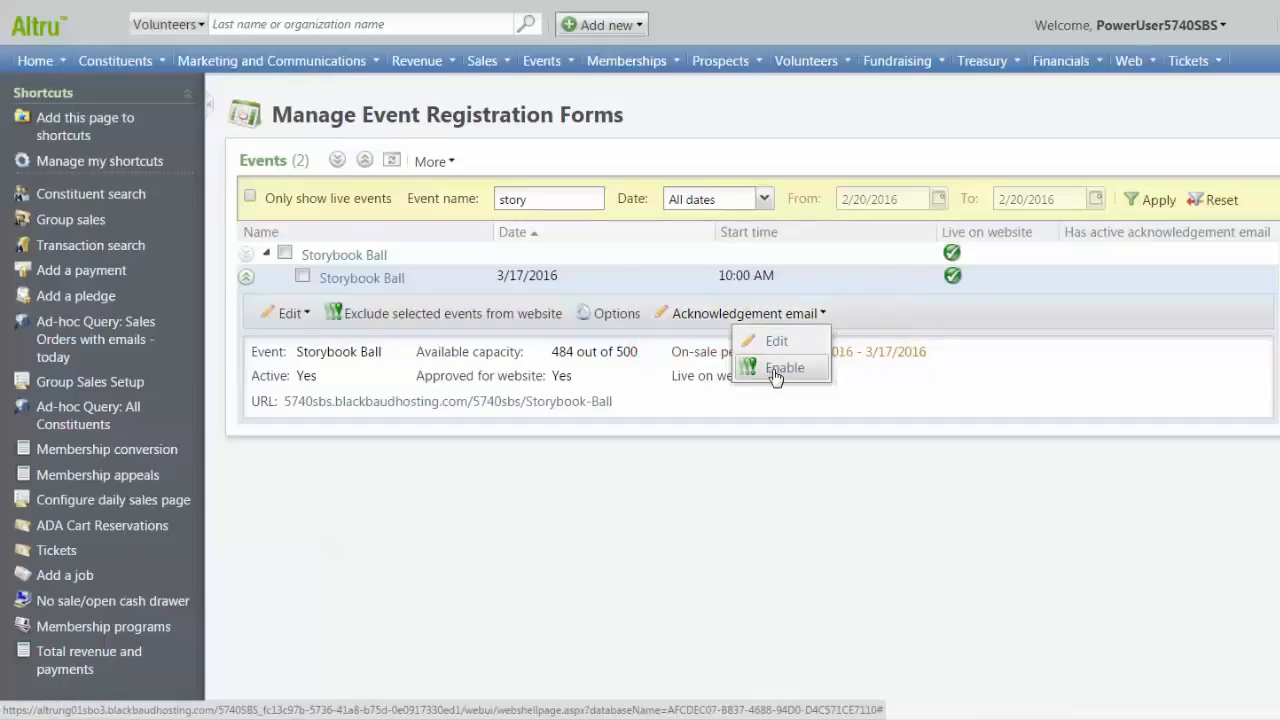
mouse_move(776, 341)
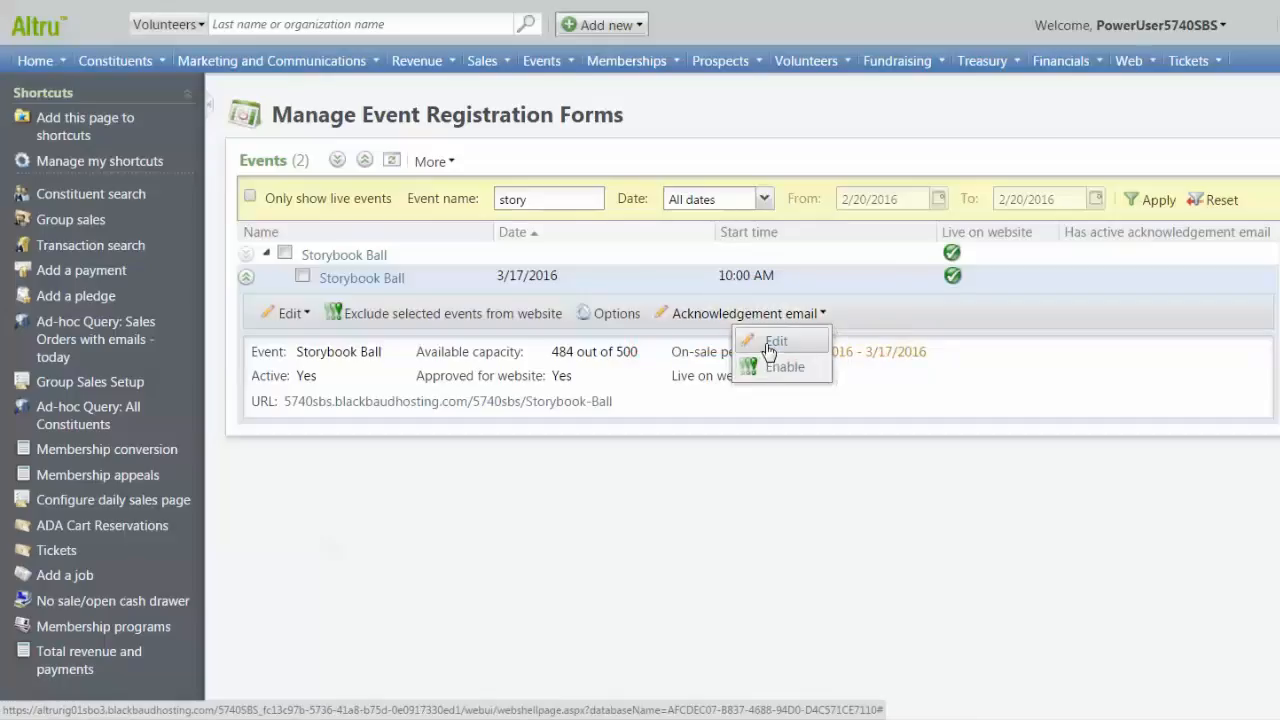
click(776, 341)
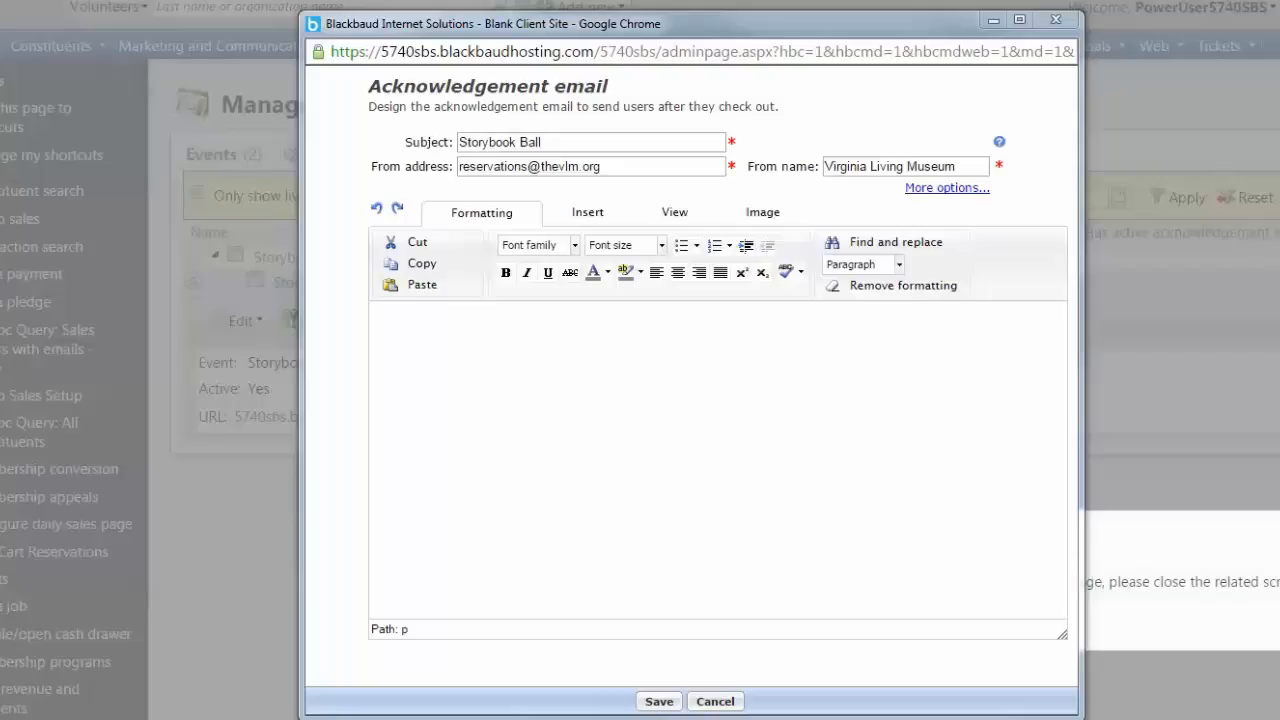
double_click(491, 166)
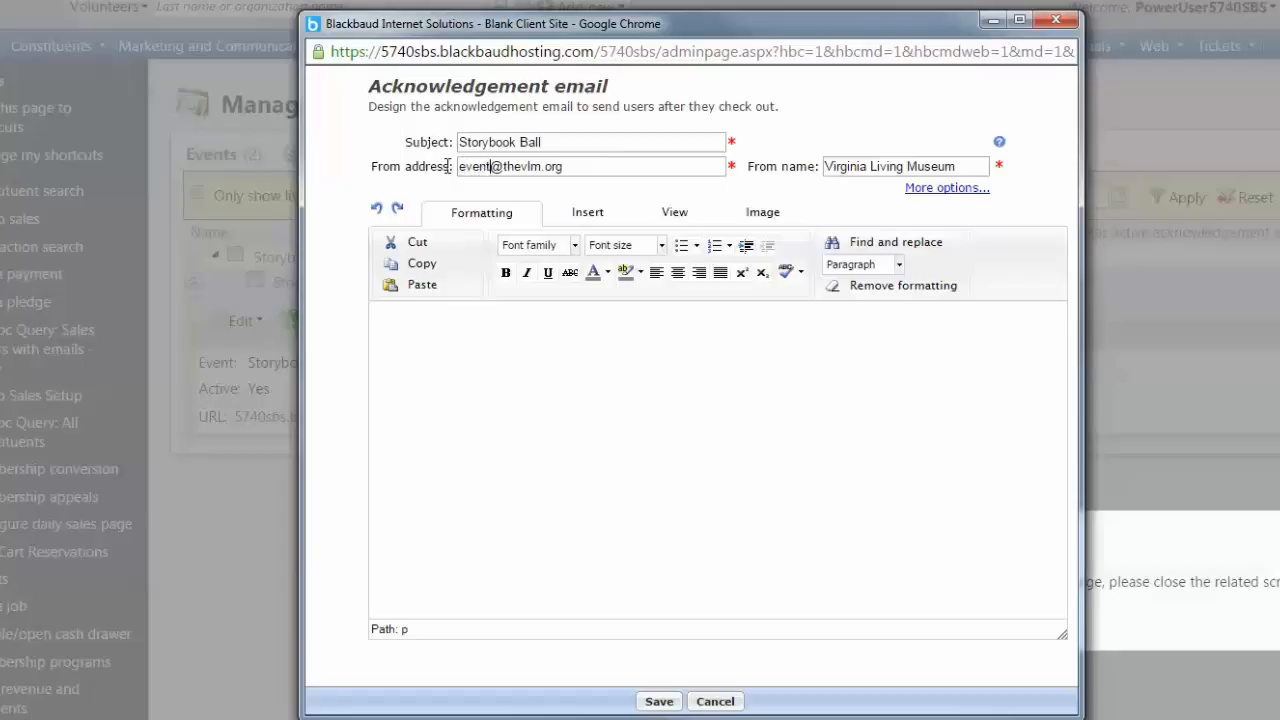
click(946, 187)
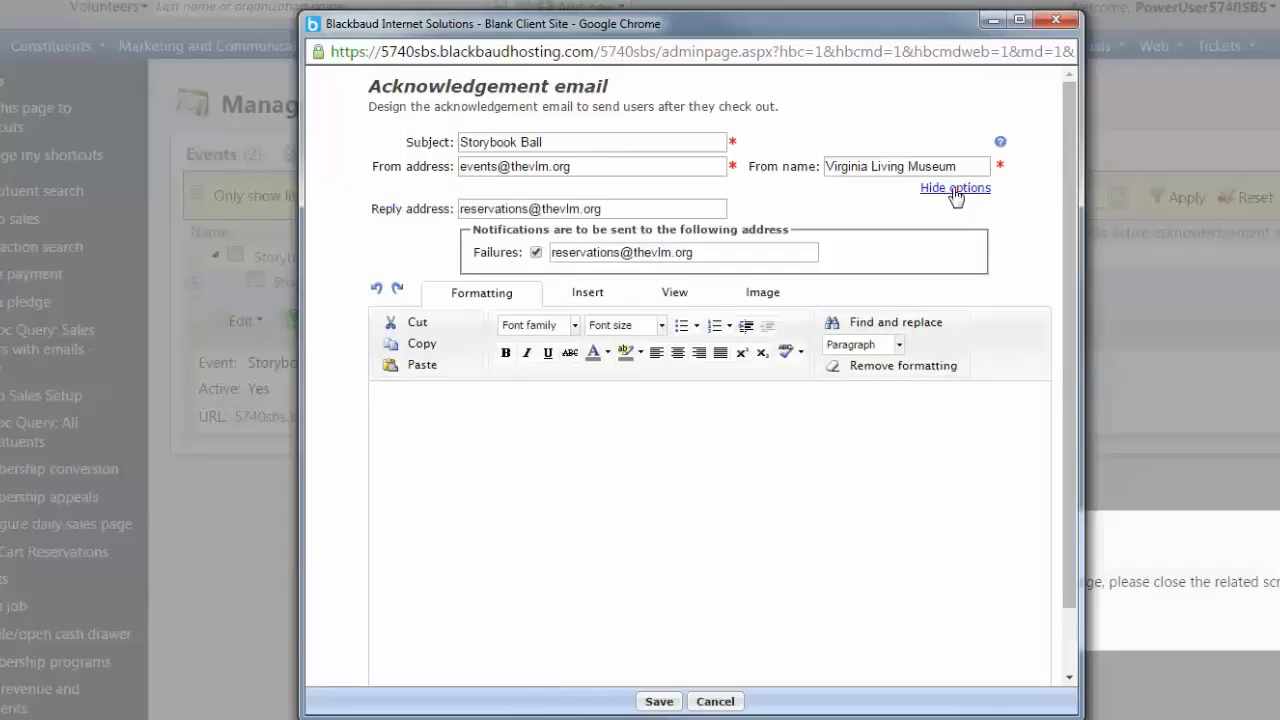
double_click(582, 252)
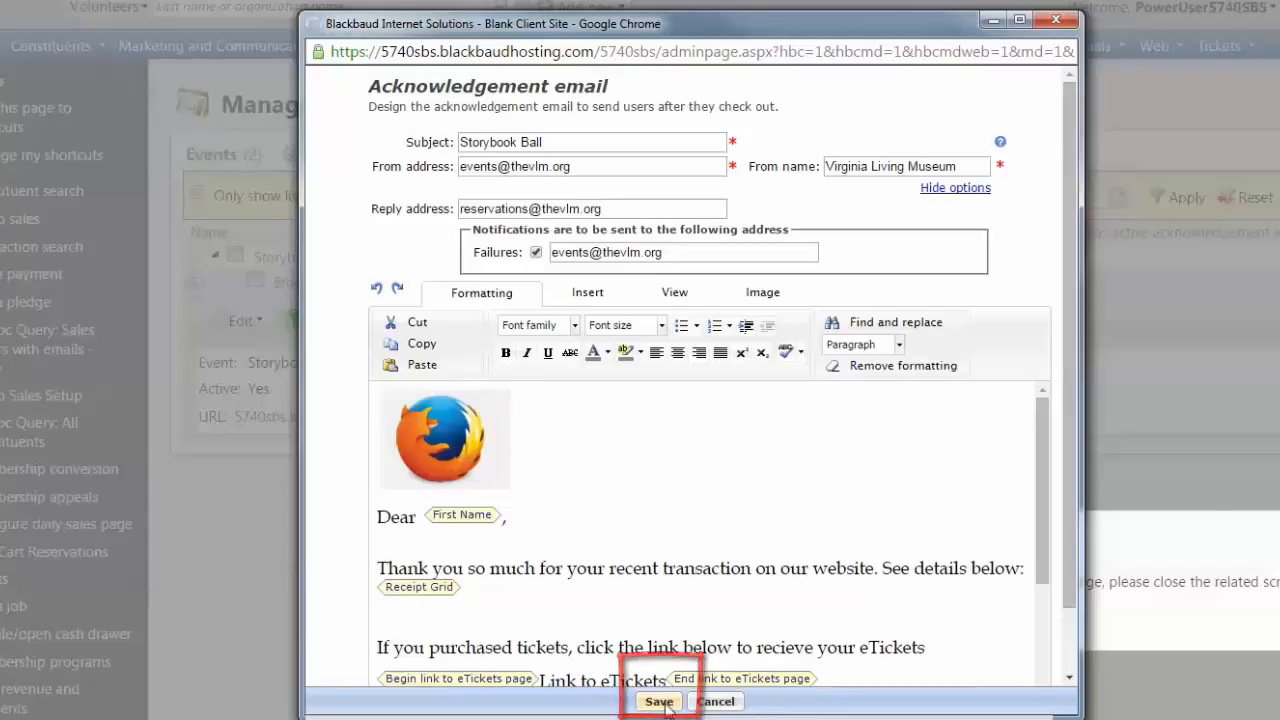
Step: Save the Storybook Ball acknowledgement email and enable it for the event
click(658, 700)
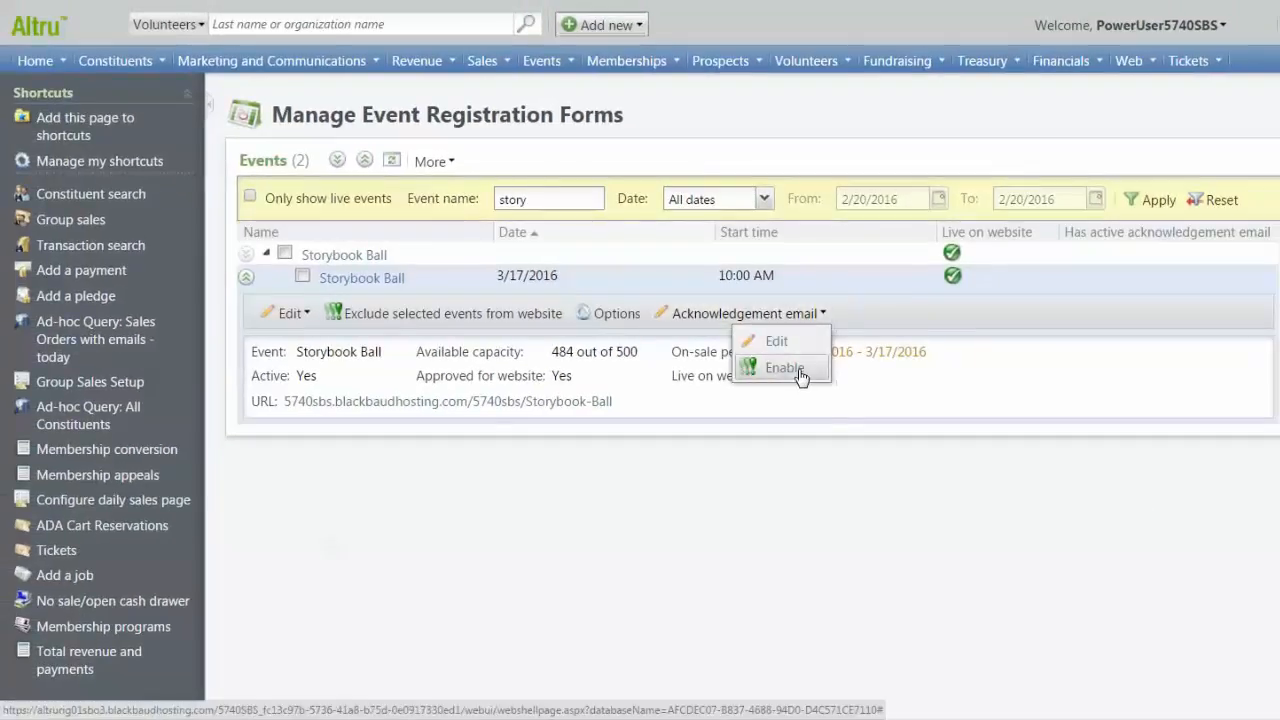
click(785, 367)
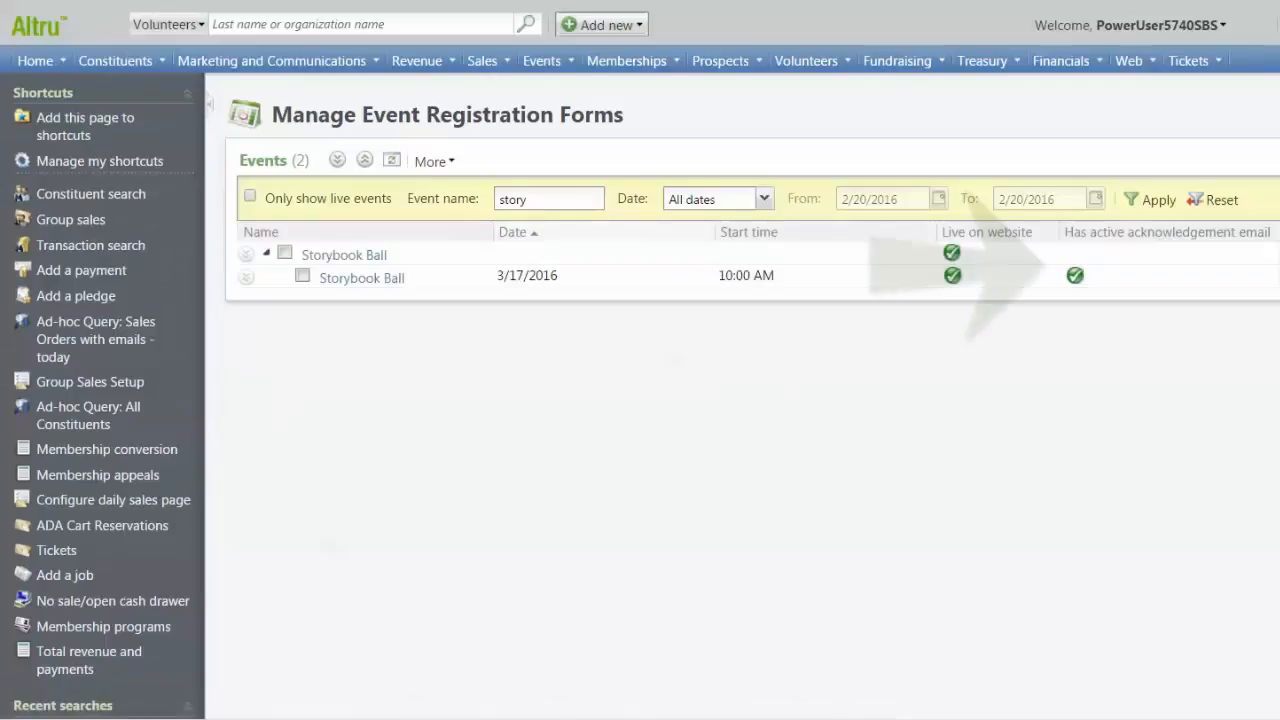